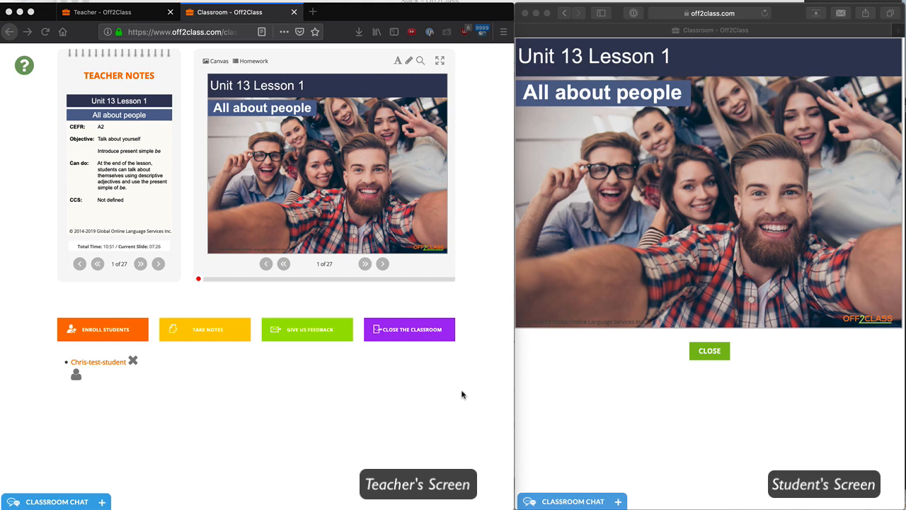
mouse_move(366, 90)
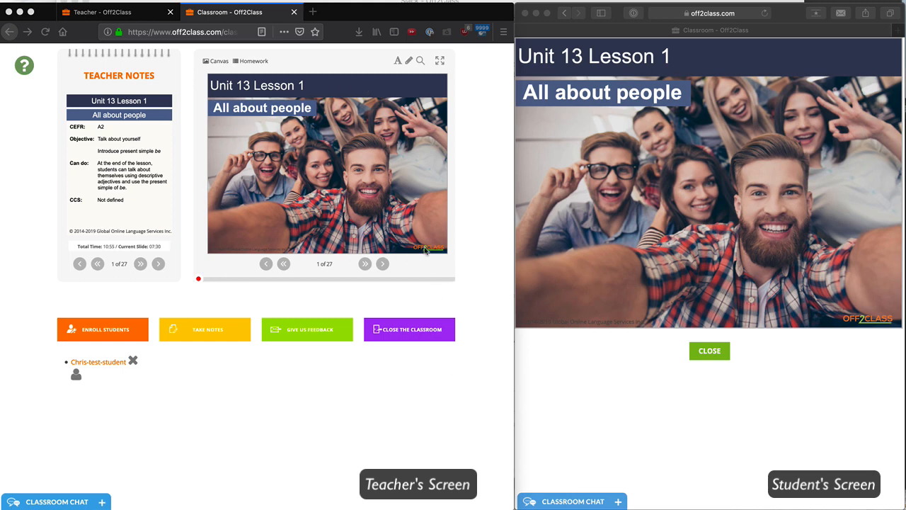
mouse_move(432, 249)
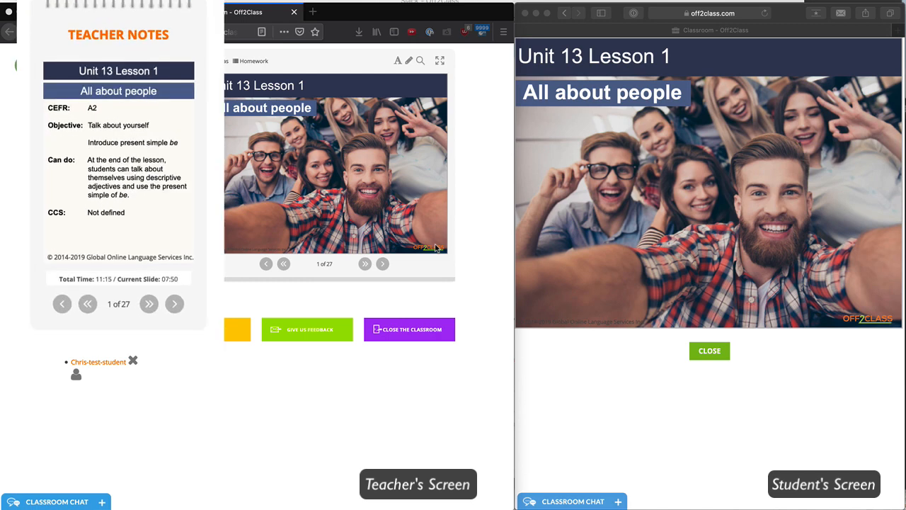
mouse_move(208, 190)
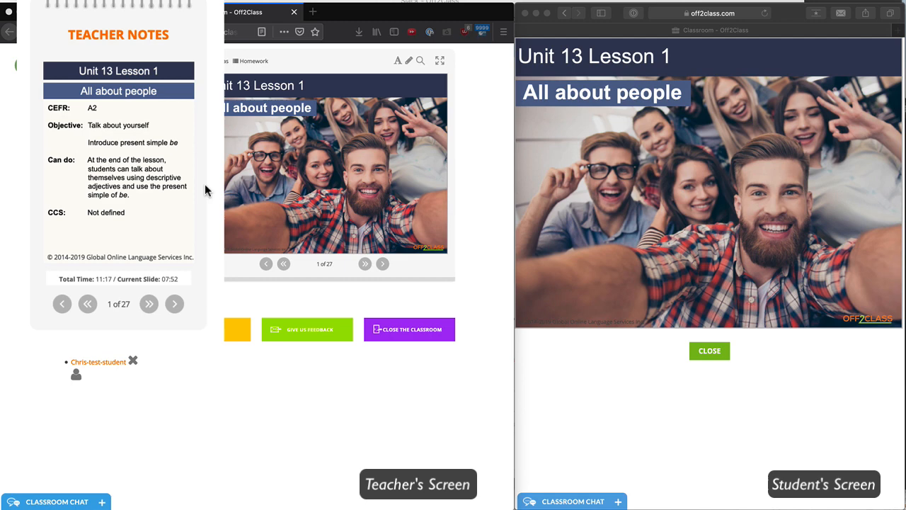
mouse_move(278, 427)
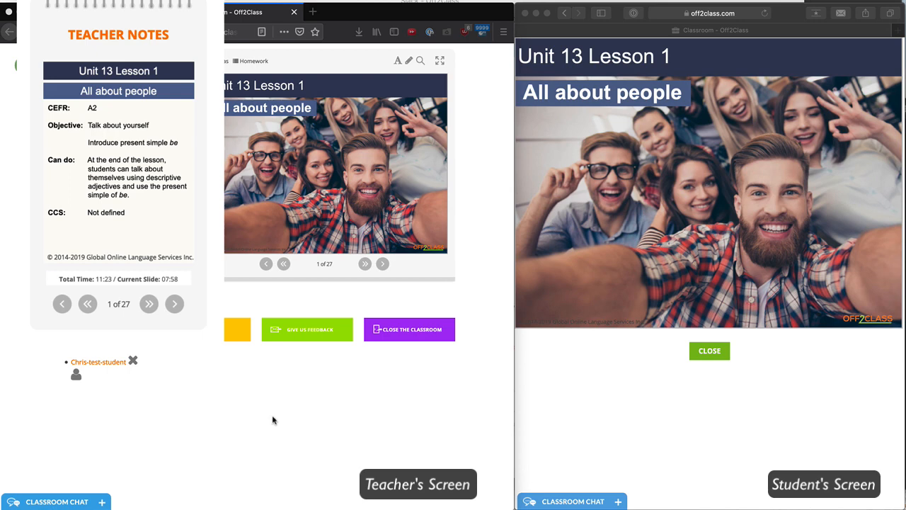
mouse_move(254, 414)
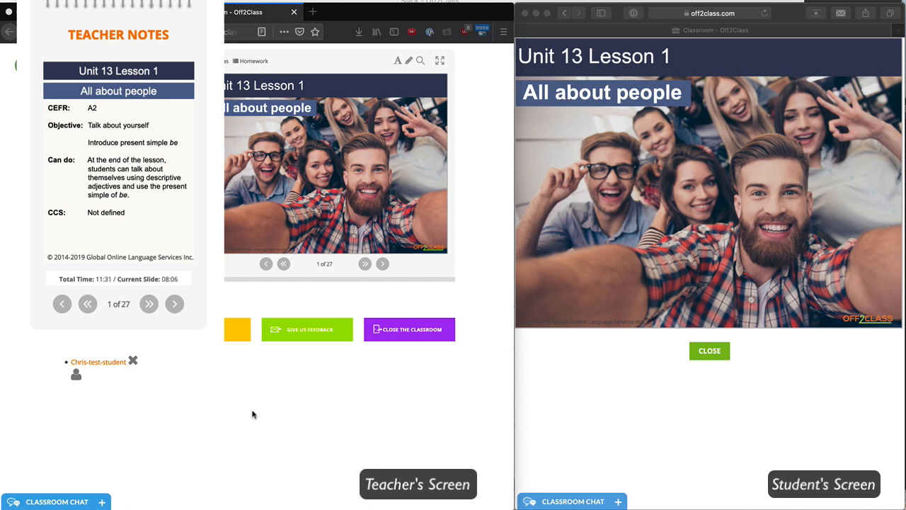
mouse_move(306, 398)
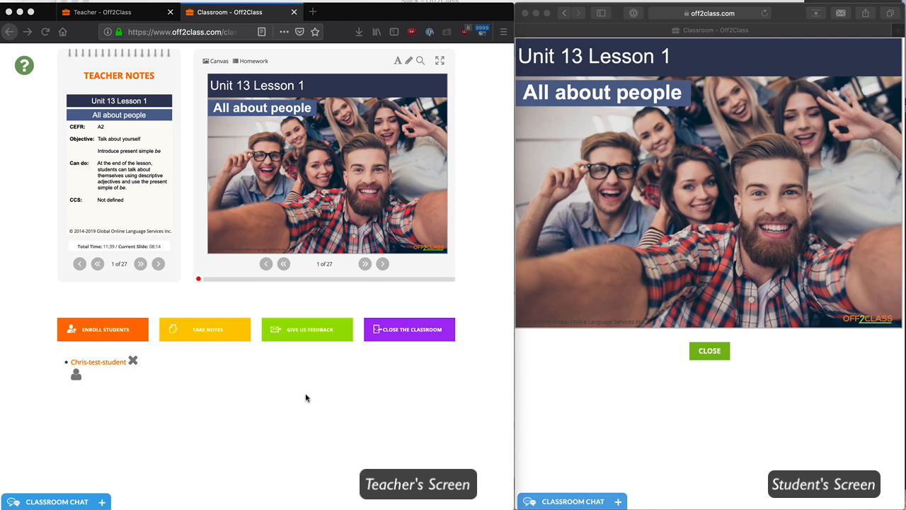
Open and collapse the student's chat, then move the teacher notes window over the slide
left_click(57, 502)
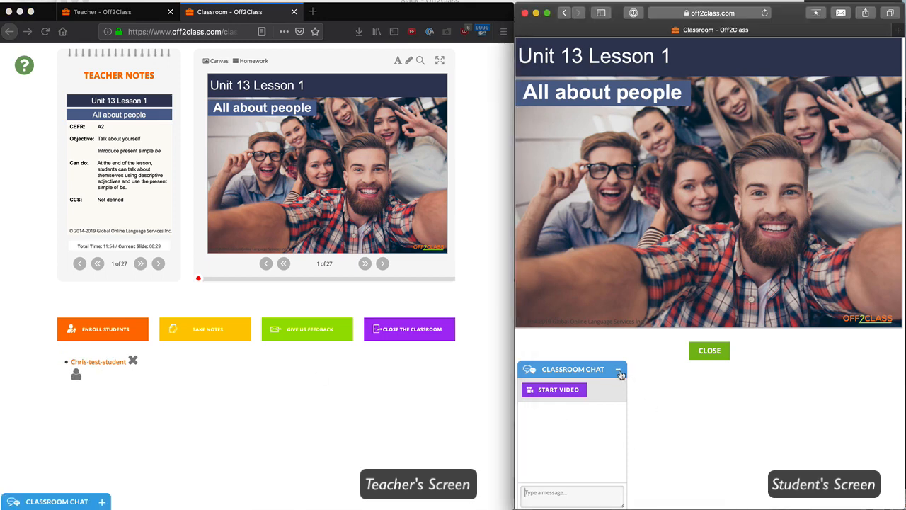
left_click(620, 369)
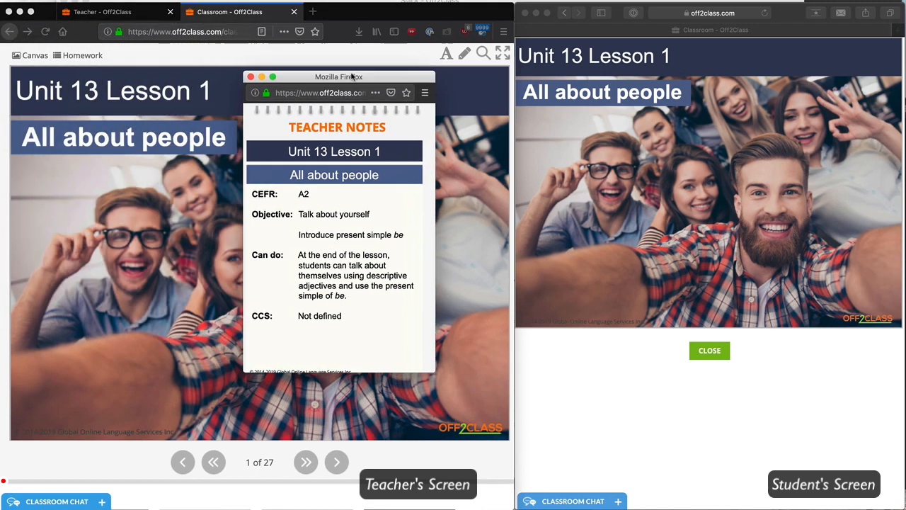
left_click_drag(338, 76, 329, 101)
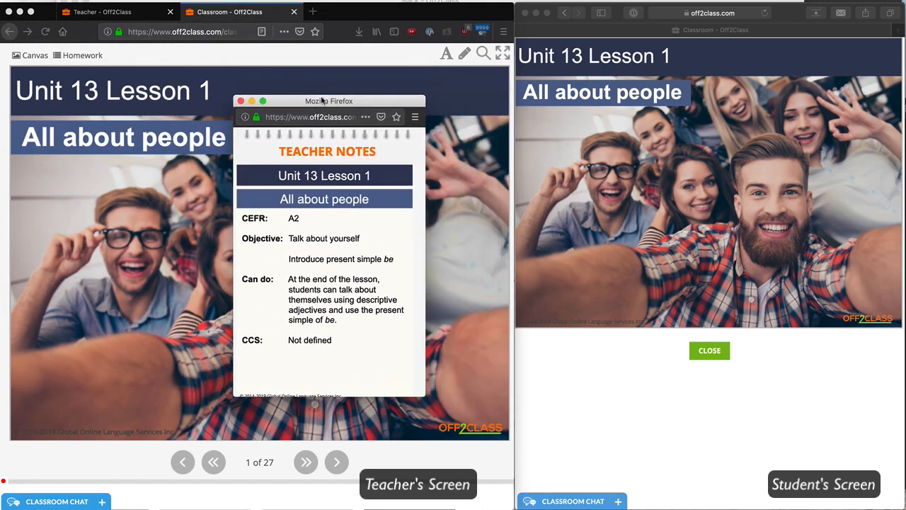
left_click_drag(329, 101, 201, 79)
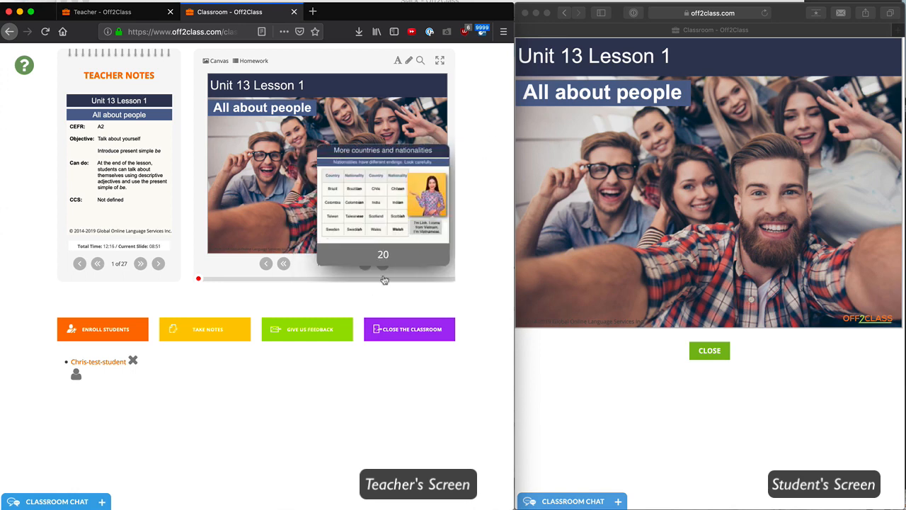
Step between slides and scrub the progress bar to slide 5, 'What can you see?'
left_click(383, 263)
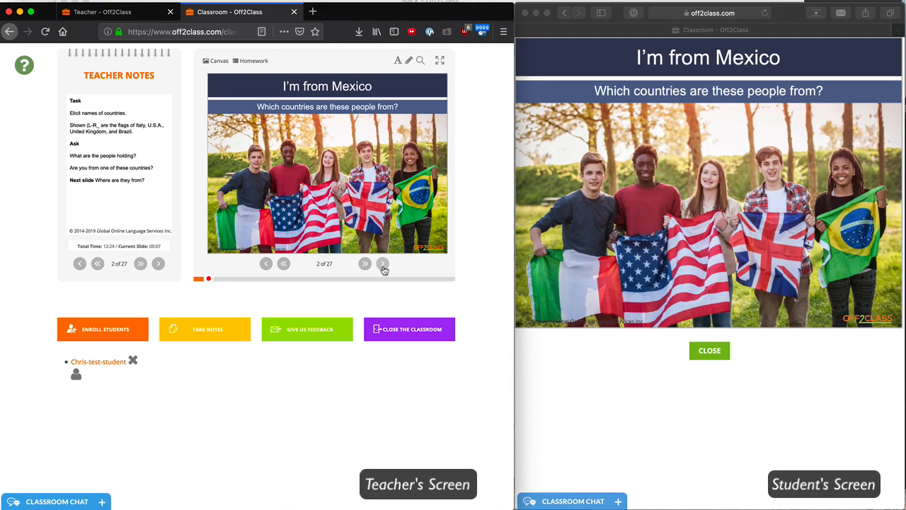
left_click(383, 263)
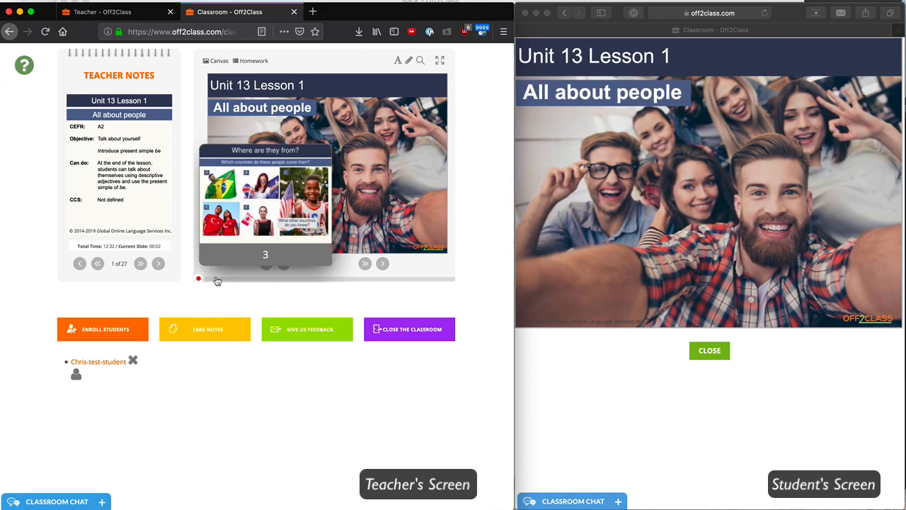
left_click(383, 264)
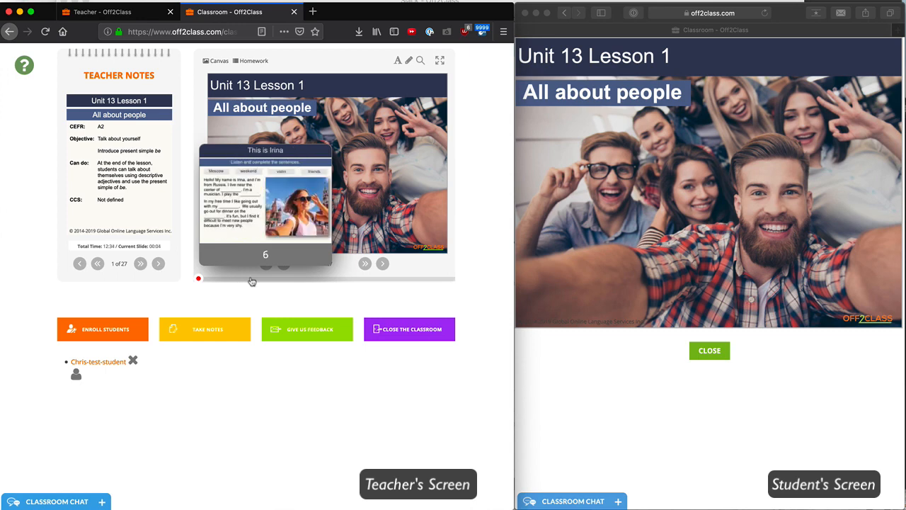
left_click(382, 264)
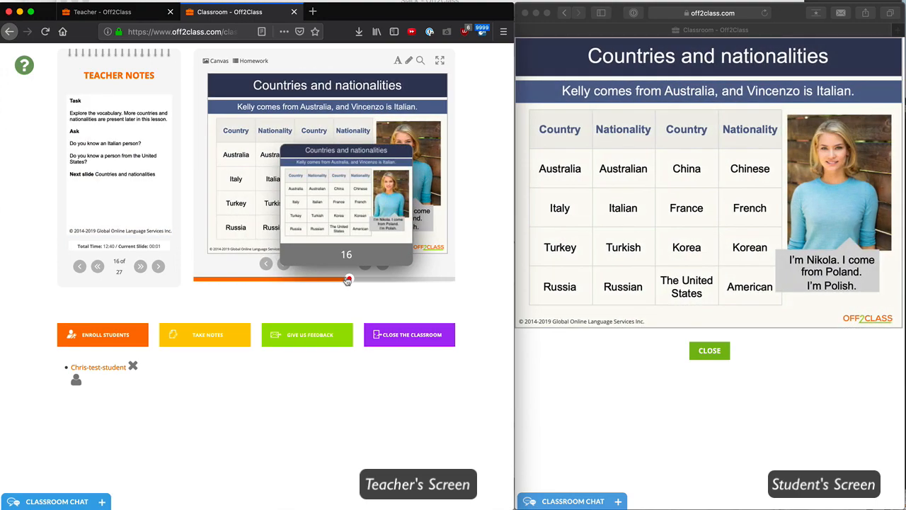
left_click_drag(347, 279, 236, 282)
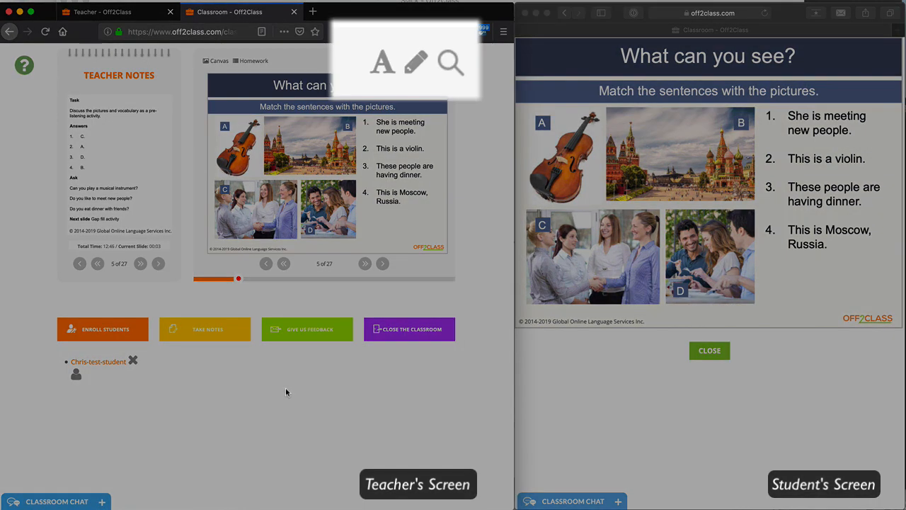
mouse_move(485, 94)
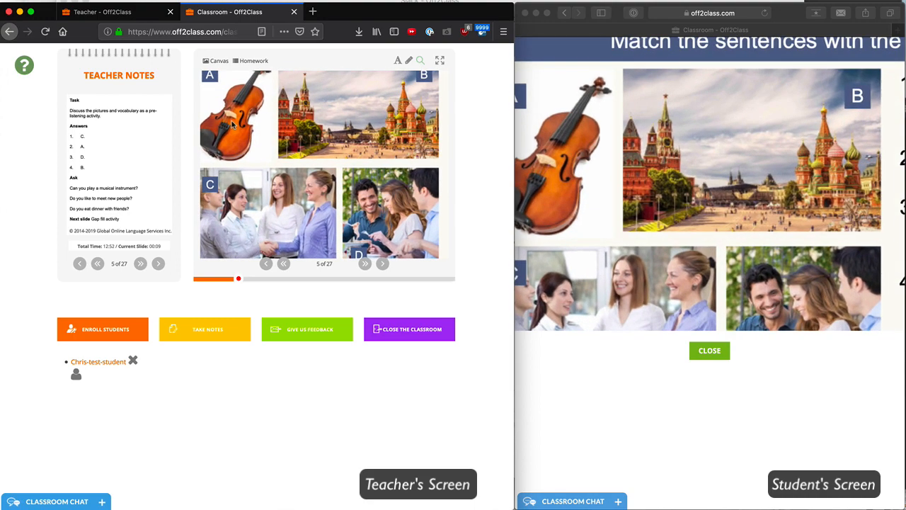
scroll("down", 3)
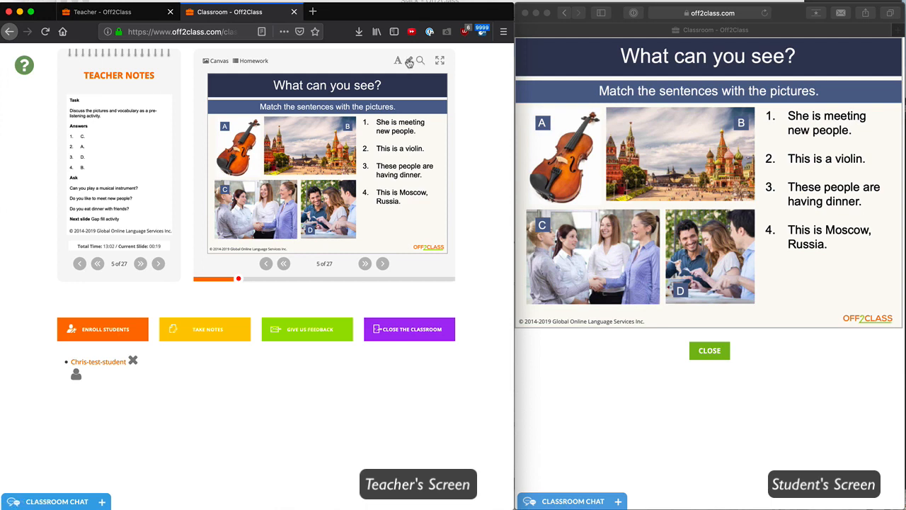
Circle picture C with the pencil tool, then advance to slide 6, 'This is Irina'
left_click(409, 60)
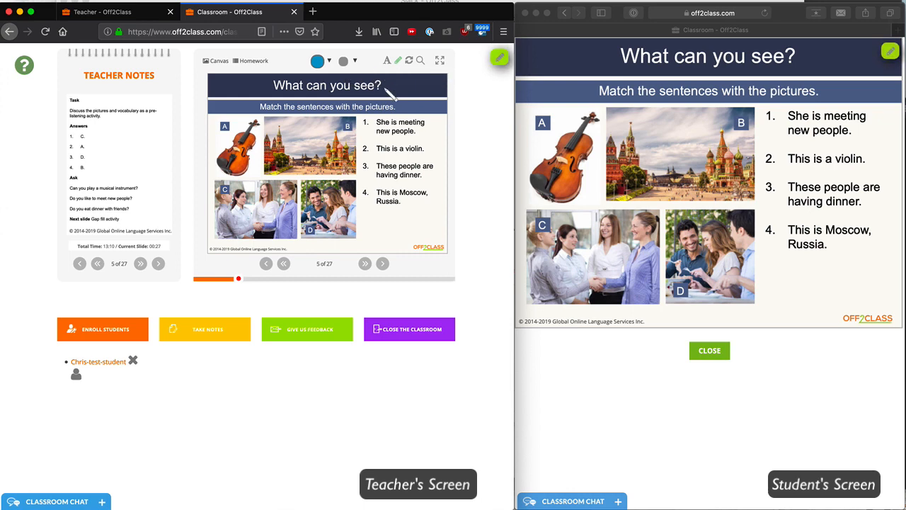
mouse_move(432, 103)
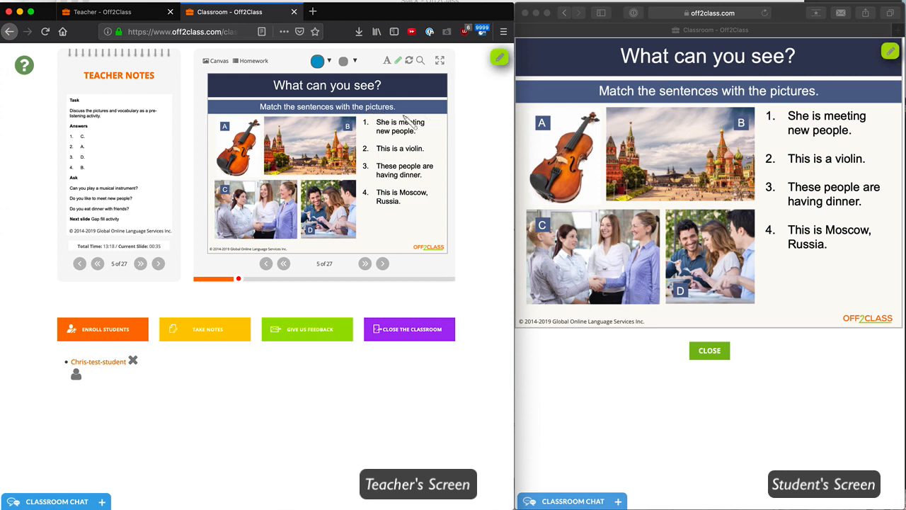
mouse_move(248, 188)
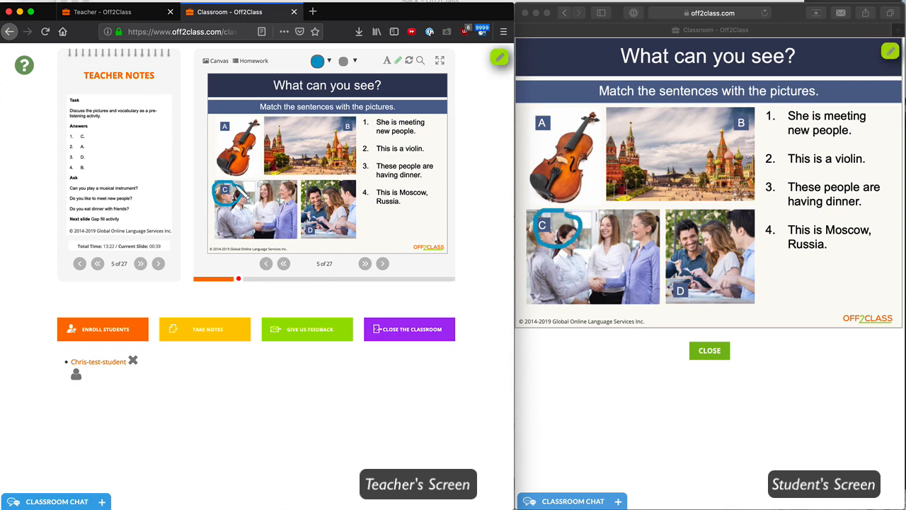
left_click_drag(234, 198, 382, 131)
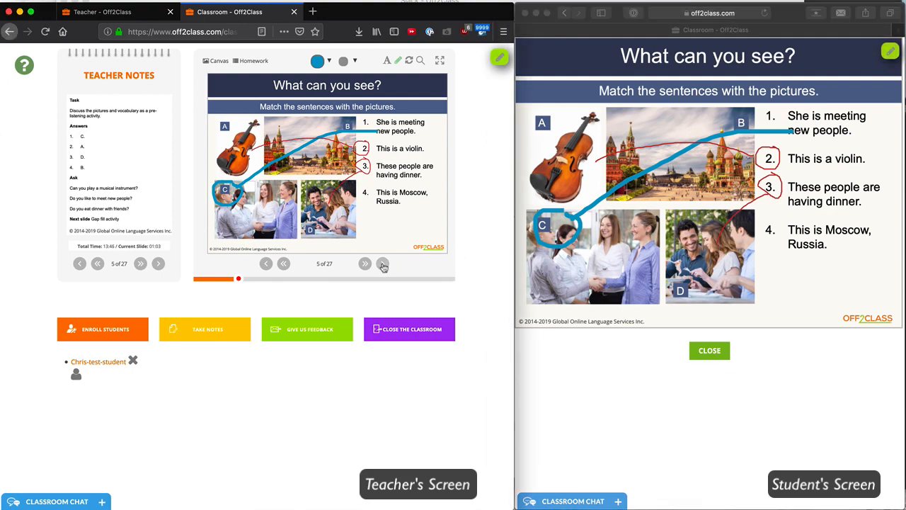
left_click(364, 263)
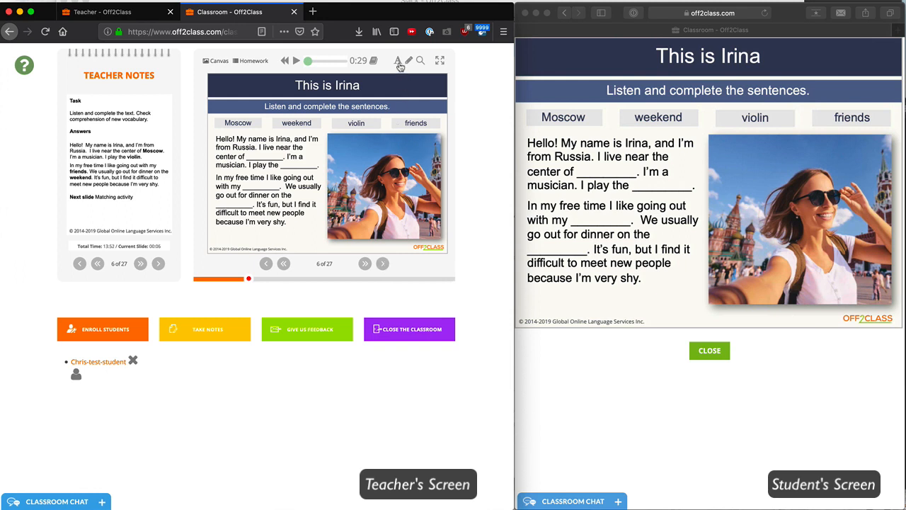
left_click(397, 61)
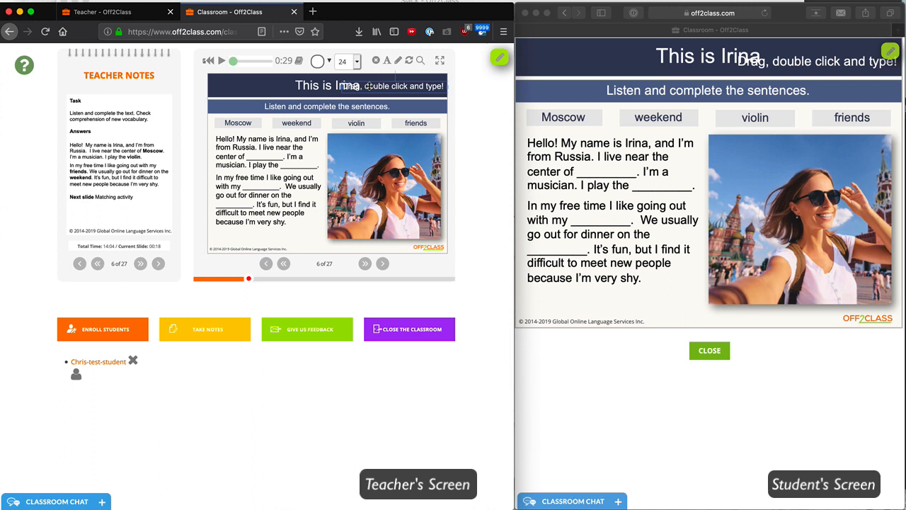
double_click(326, 85)
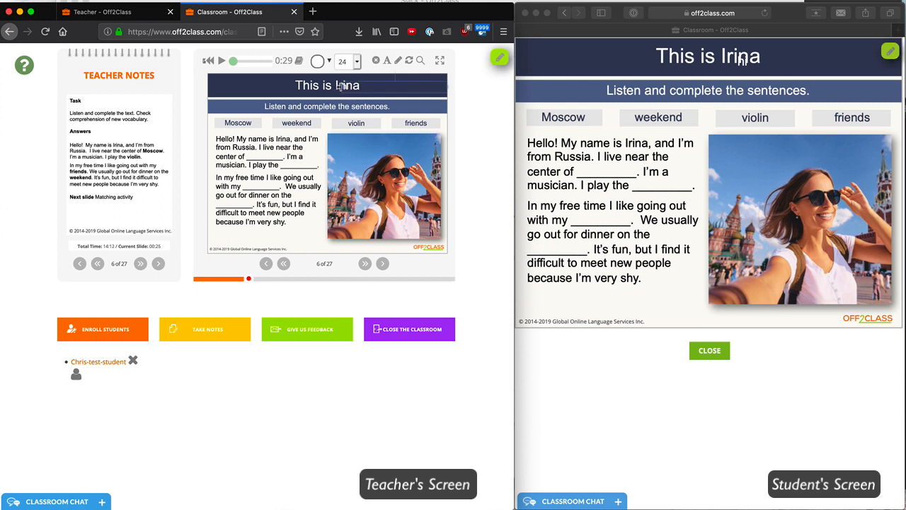
type("hi")
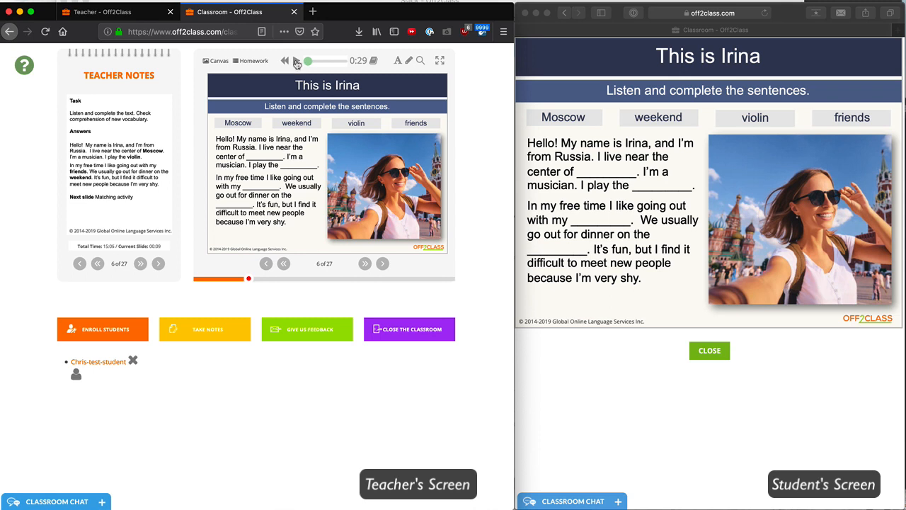
Play the listening audio for the 'This is Irina' slide
left_click(296, 60)
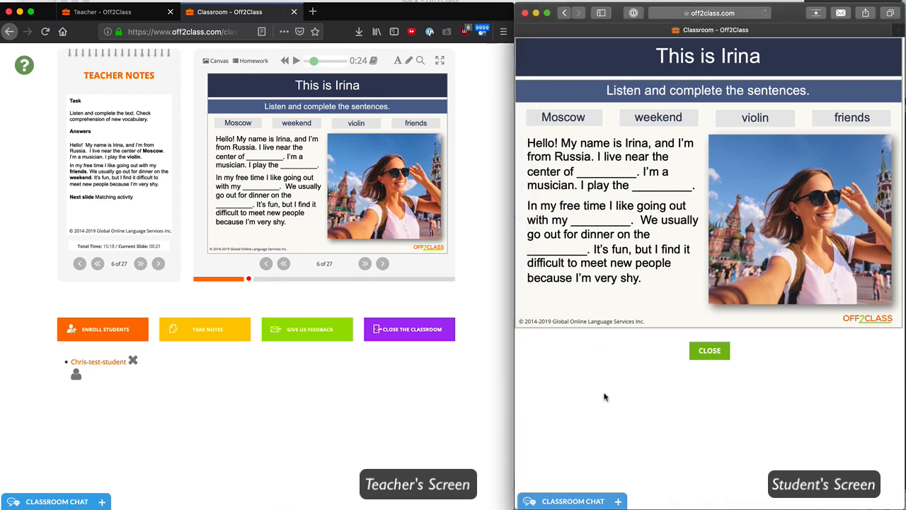
mouse_move(401, 416)
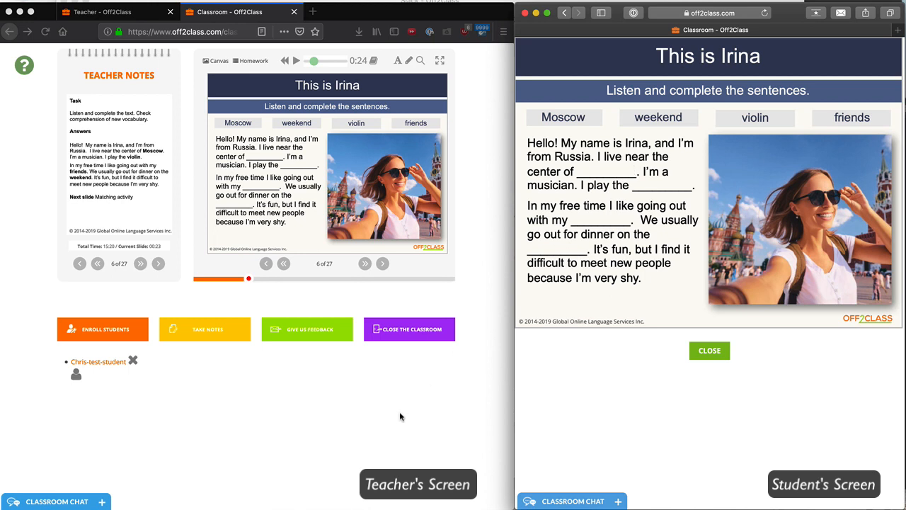
mouse_move(397, 424)
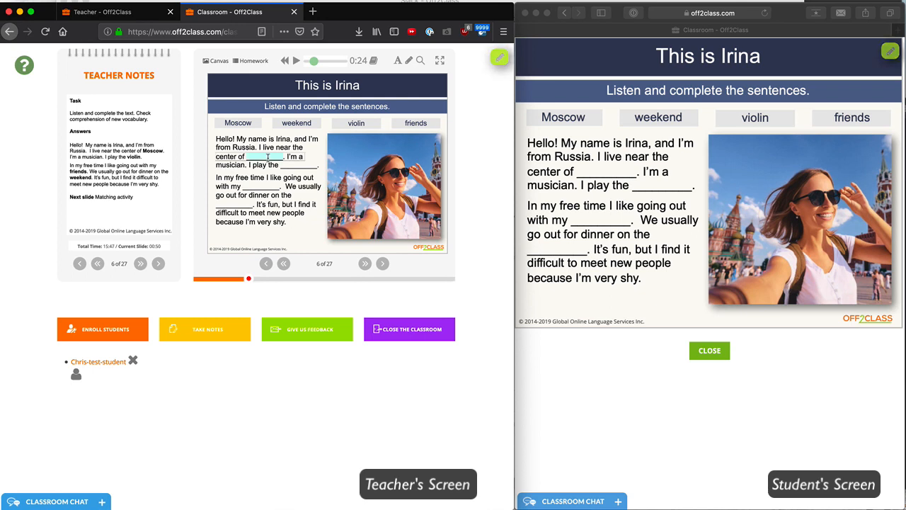
Fill Irina's first two blanks with 'Moscow' and 'violin'
type("Moscow")
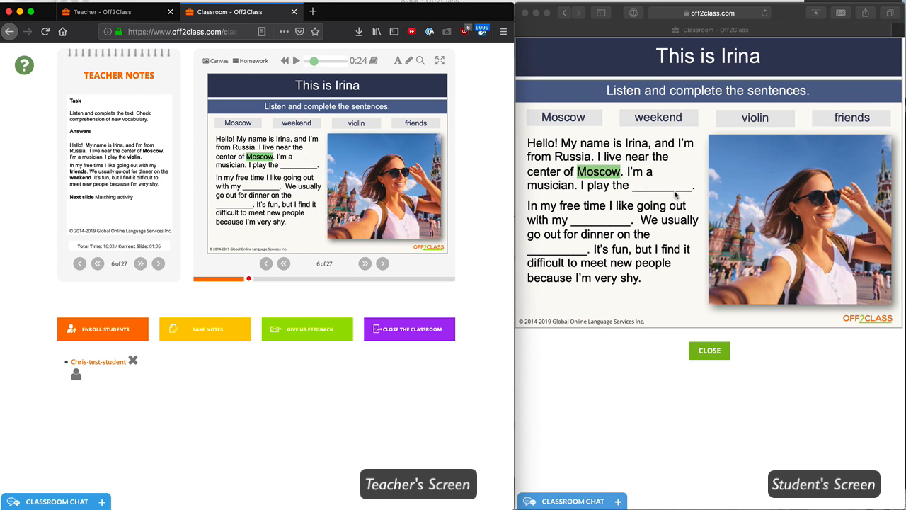
left_click(662, 185)
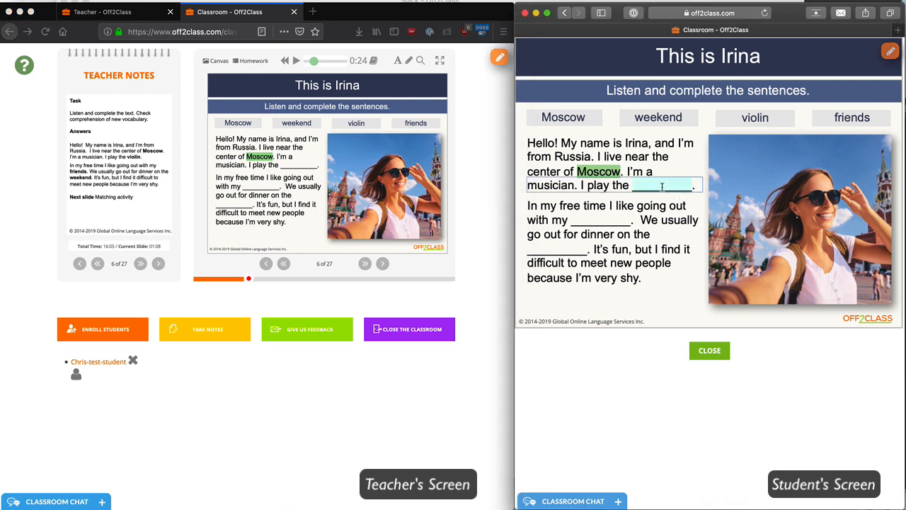
type("vio.")
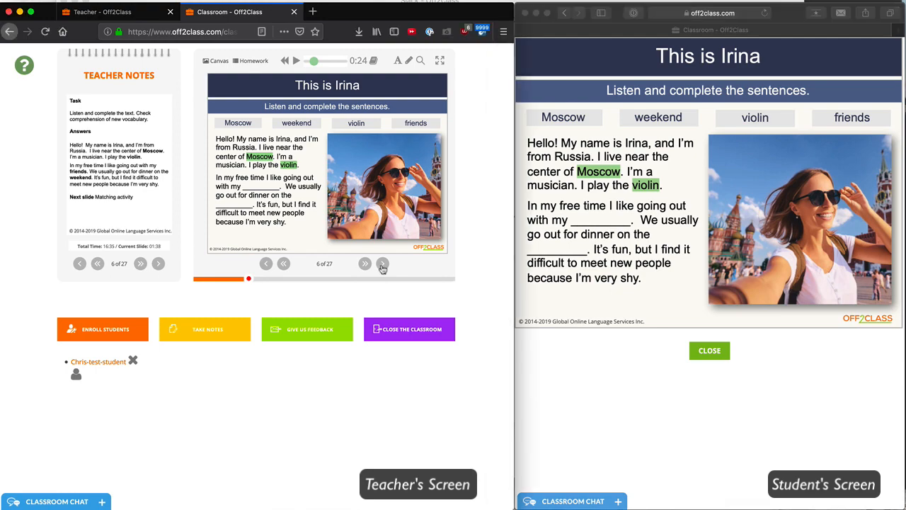
Advance to slide 8, play 'hospital' pronunciation, and share its image search with the student
left_click(382, 263)
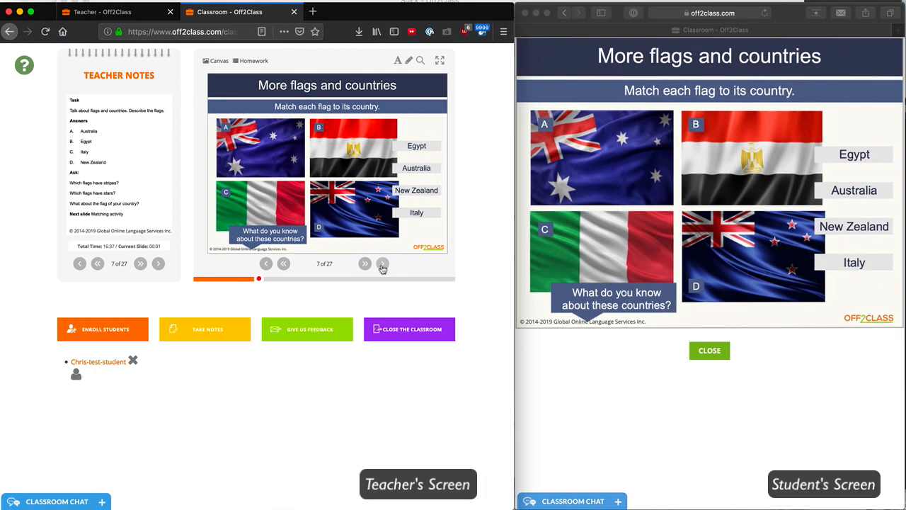
left_click(365, 263)
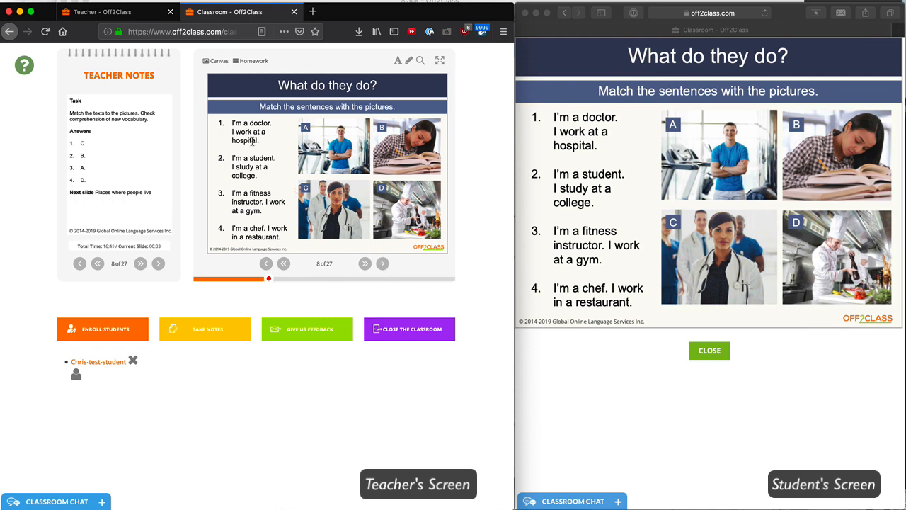
right_click(244, 141)
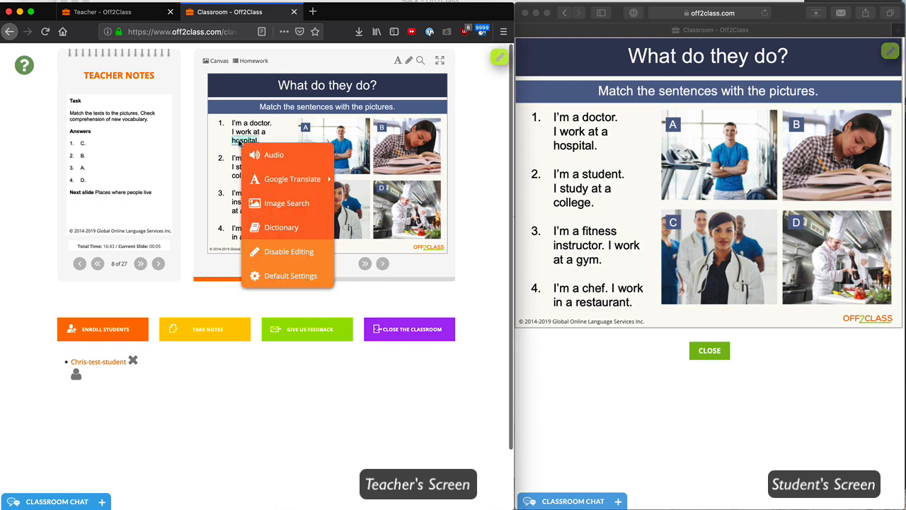
mouse_move(274, 154)
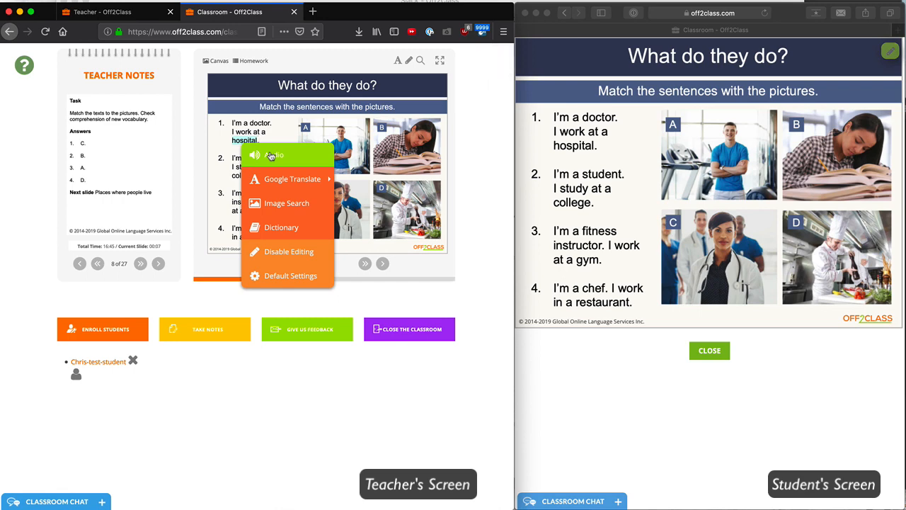
left_click(245, 140)
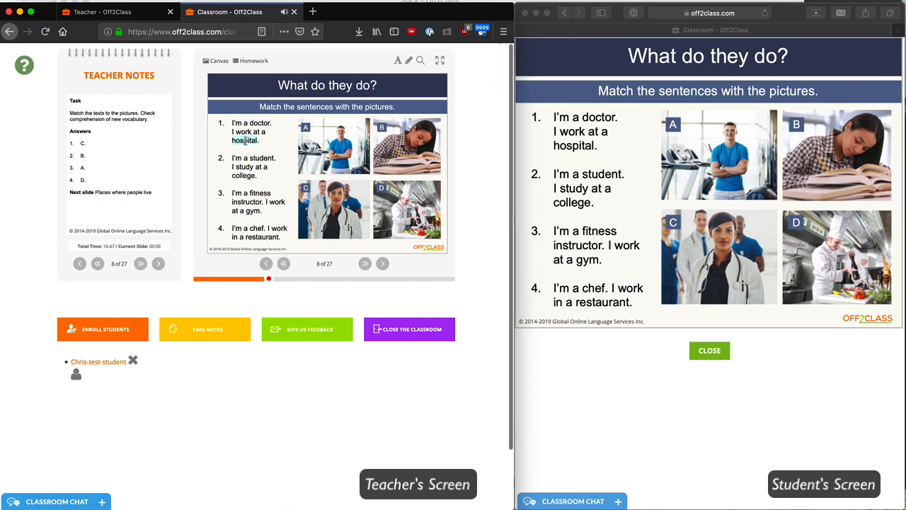
right_click(245, 140)
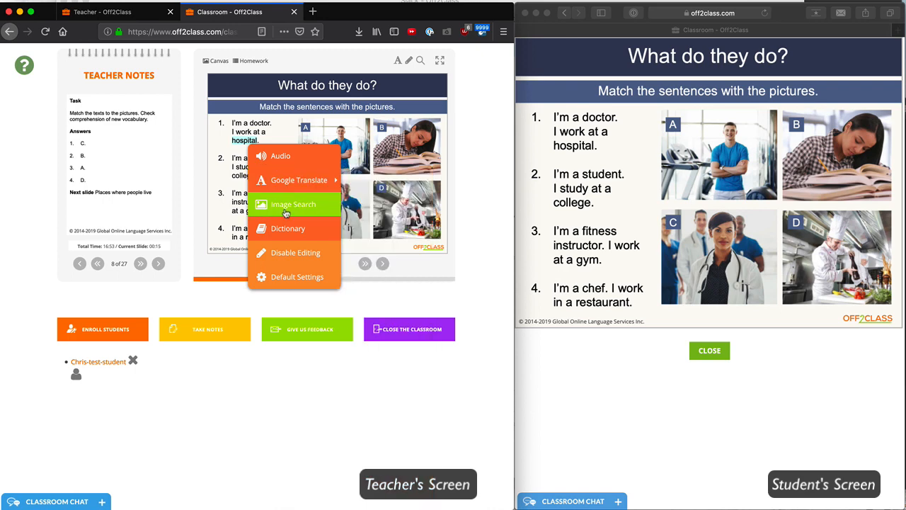
left_click(293, 204)
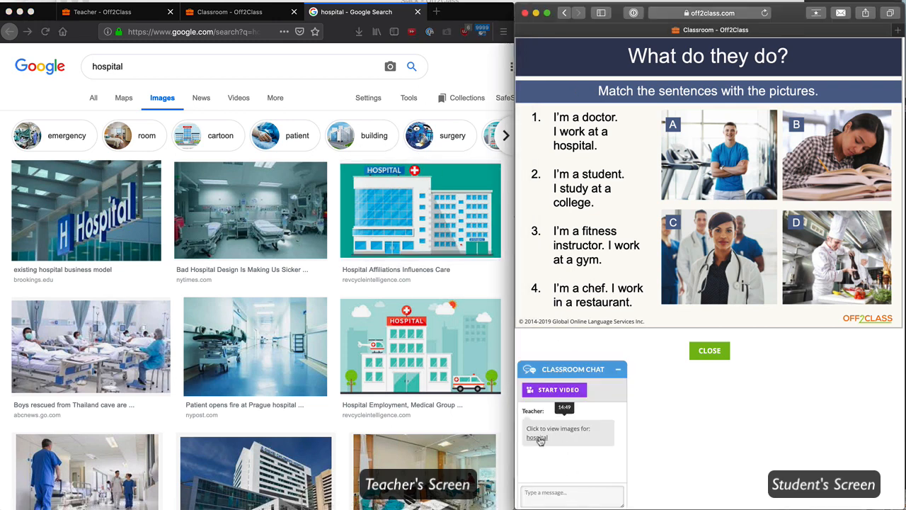
Return to the Classroom tab and dismiss the 'hospital' dictionary popup
left_click(540, 437)
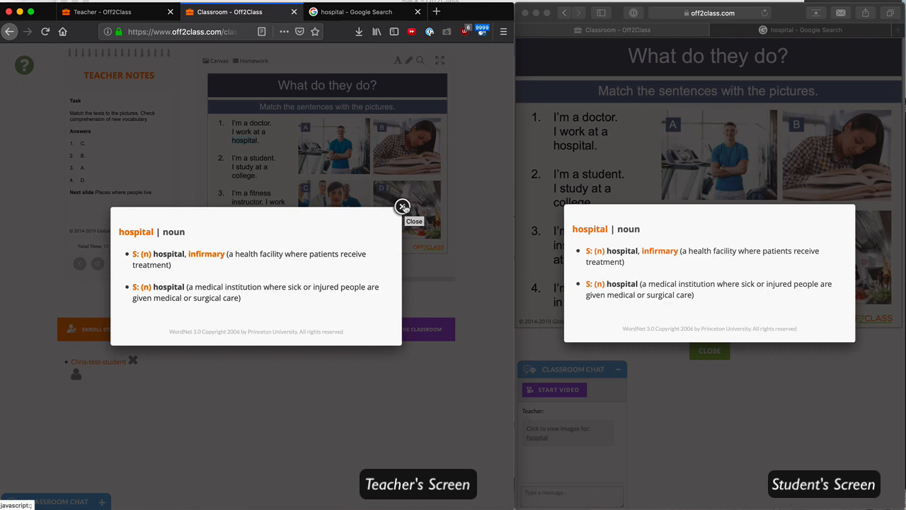
left_click(403, 207)
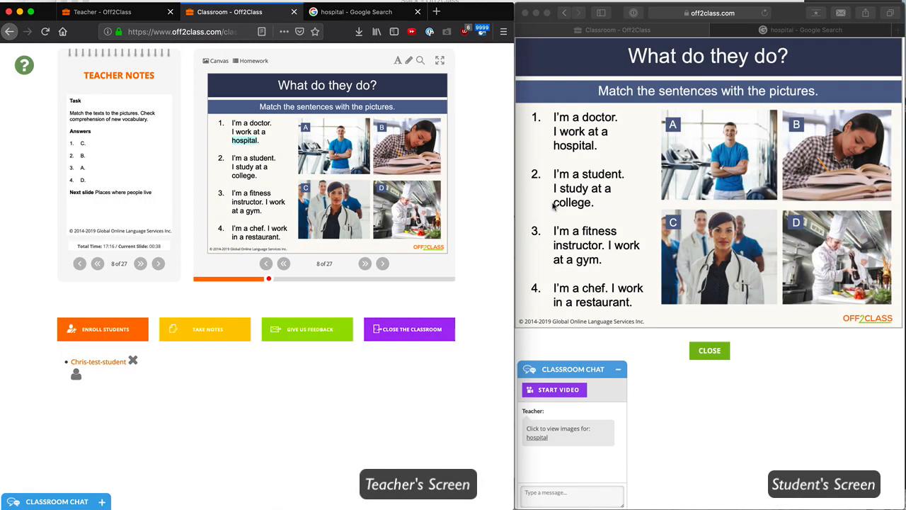
mouse_move(419, 272)
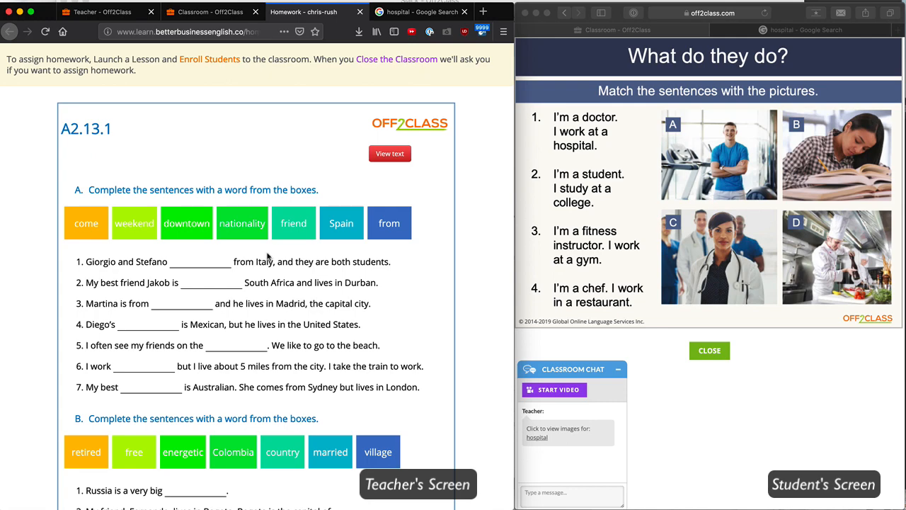
Scroll through the A2.13.1 homework worksheet in its separate tab
scroll("down", 3)
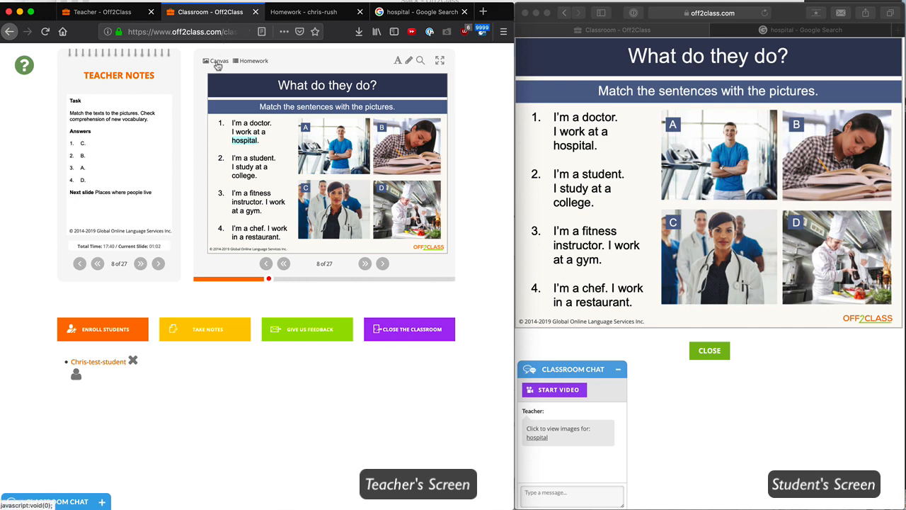
left_click(218, 60)
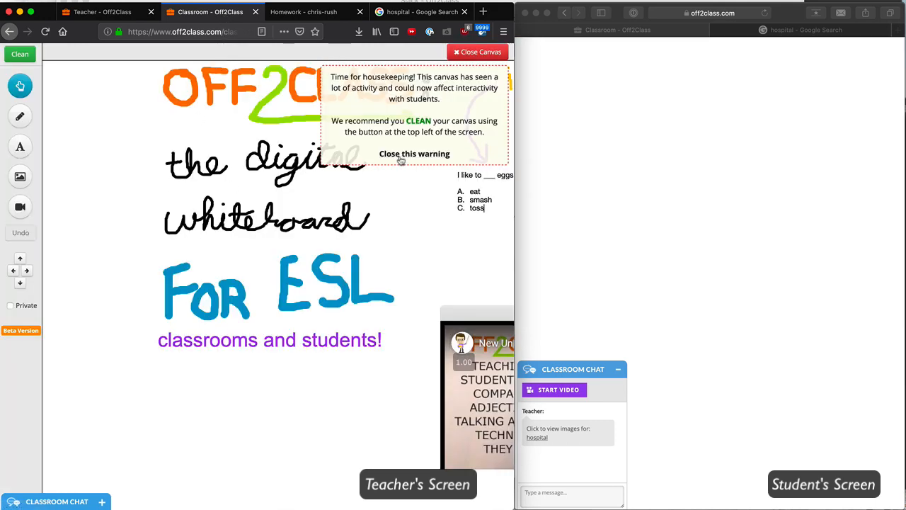
left_click(414, 154)
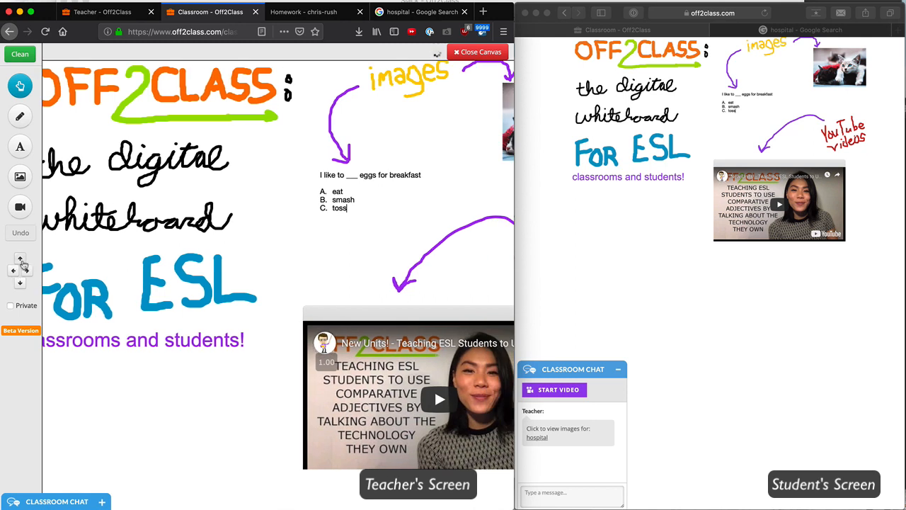
scroll("down", 3)
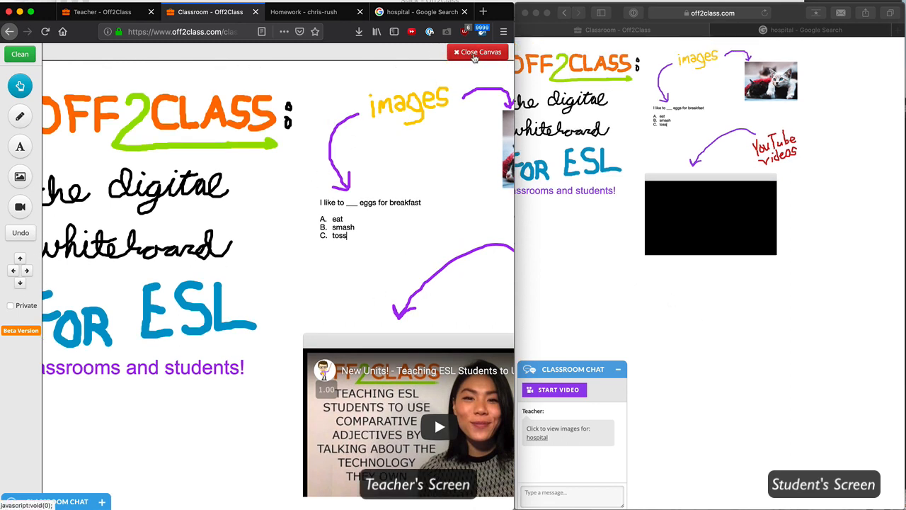
left_click(478, 52)
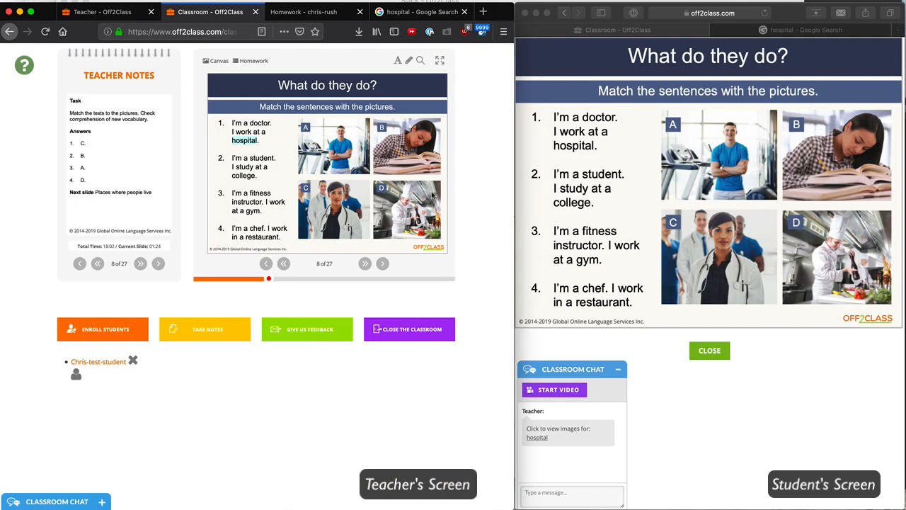
mouse_move(201, 416)
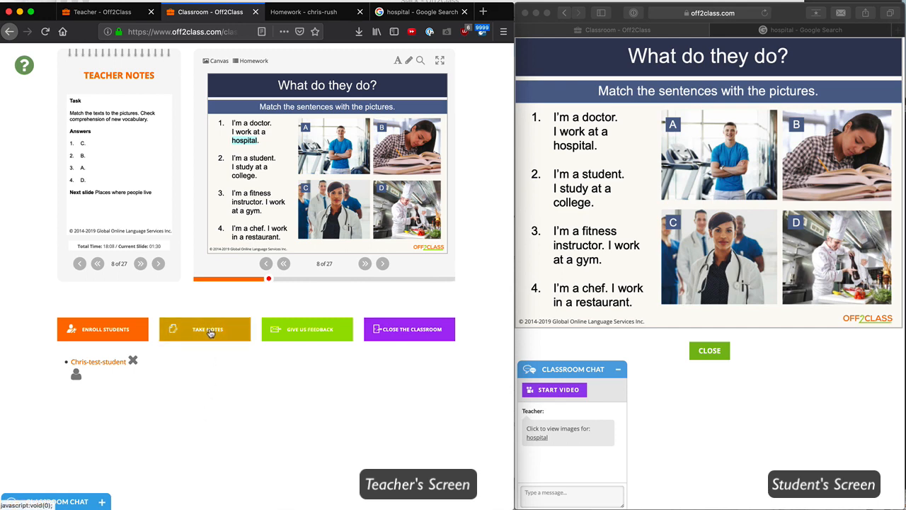
Open and dismiss the student notes box, then close the classroom
left_click(205, 329)
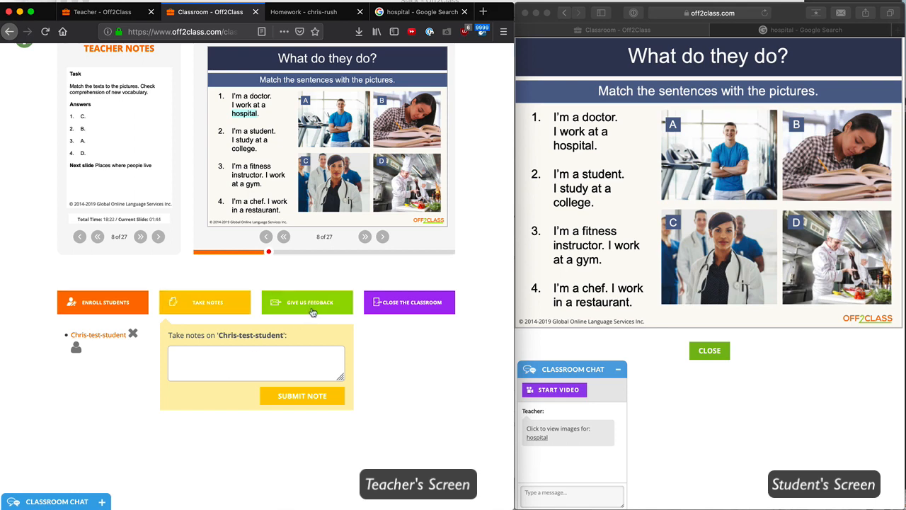
left_click(307, 303)
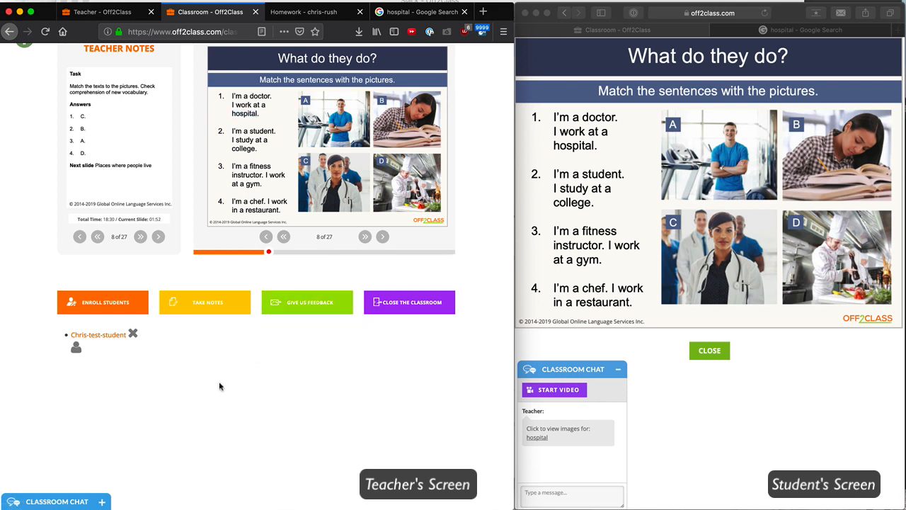
mouse_move(376, 365)
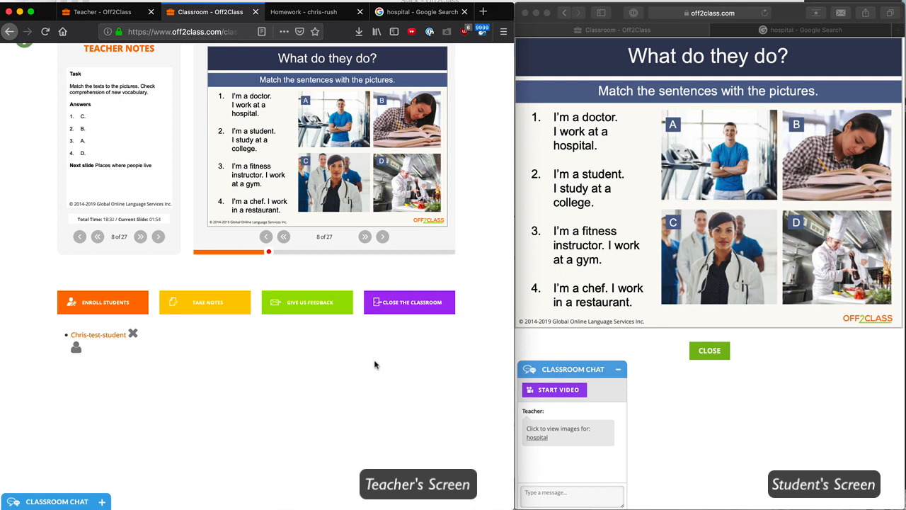
left_click(410, 303)
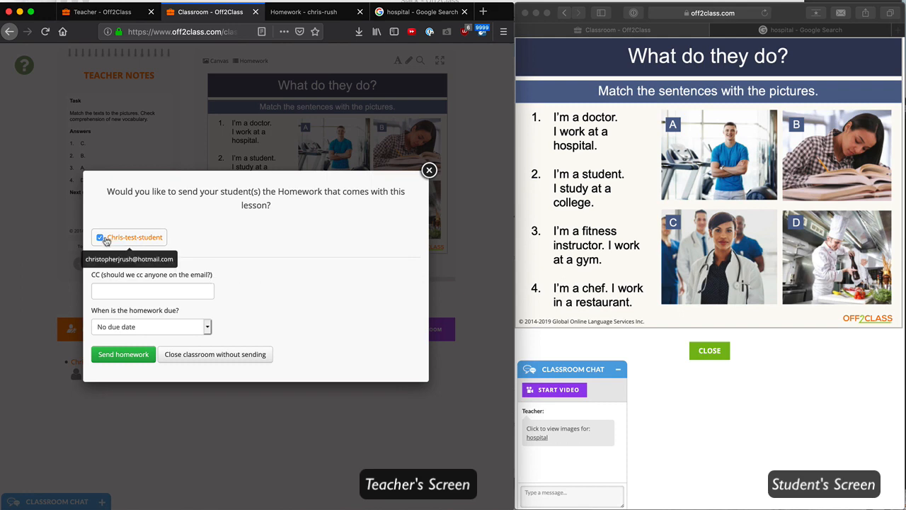
mouse_move(121, 282)
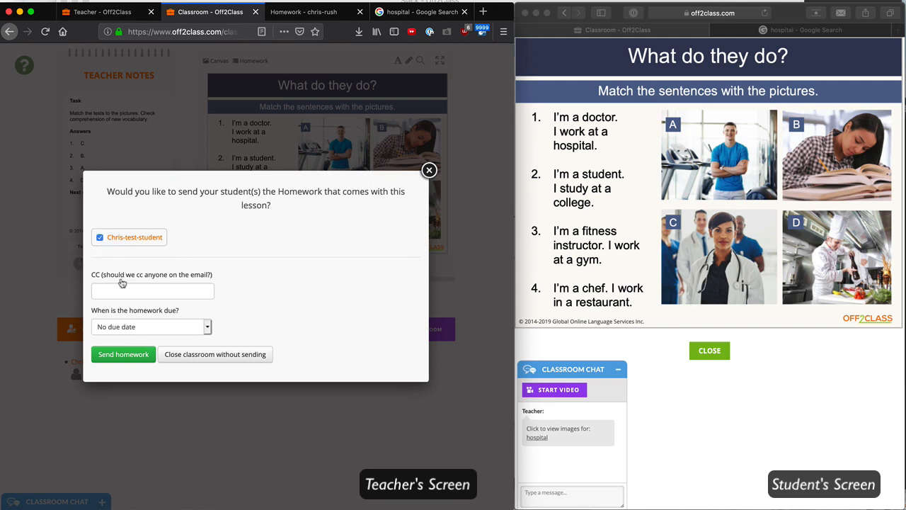
Set the homework due date to 6 days and send it to the student
left_click(152, 291)
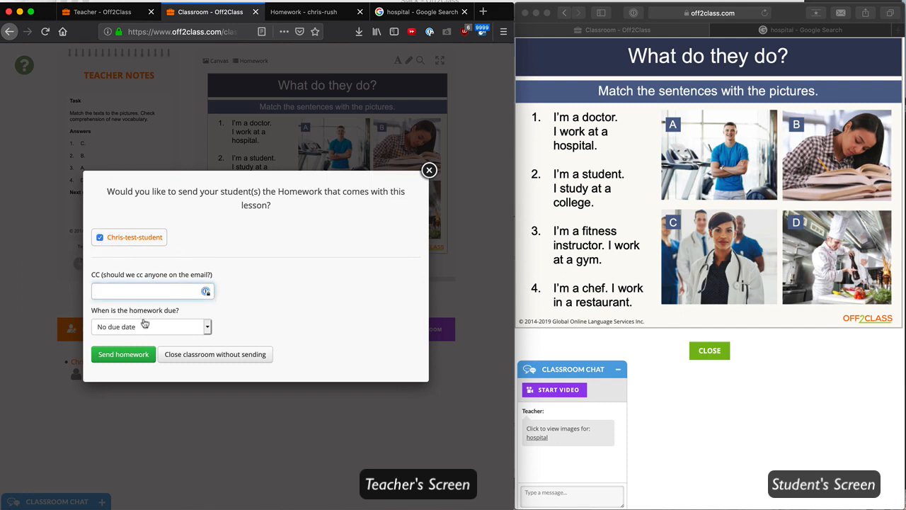
left_click(149, 326)
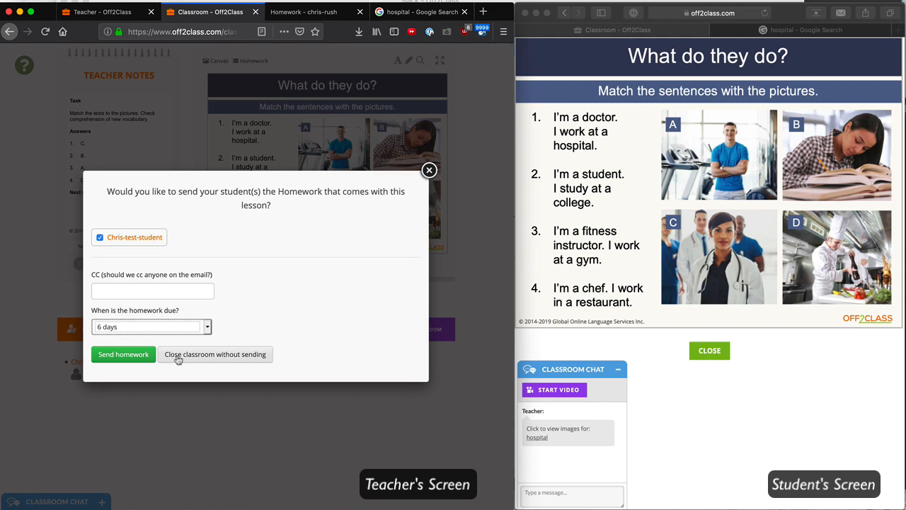
left_click(123, 354)
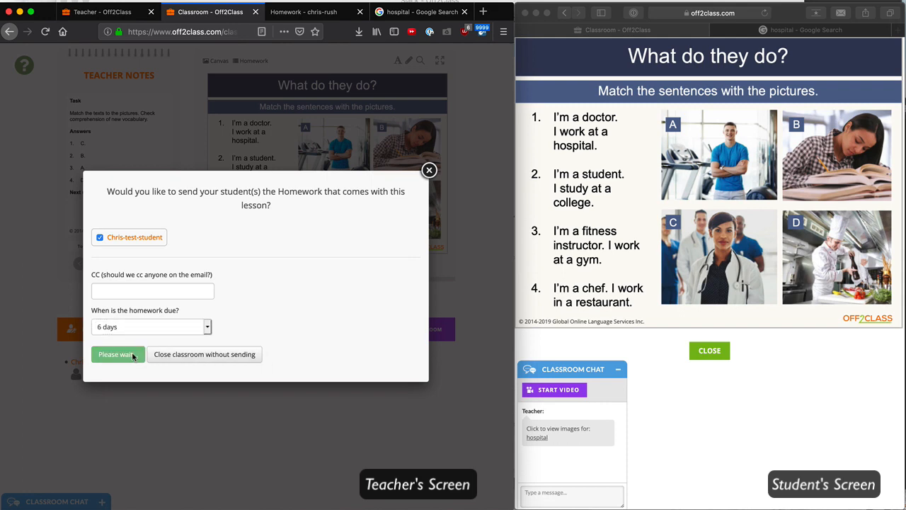
left_click(115, 354)
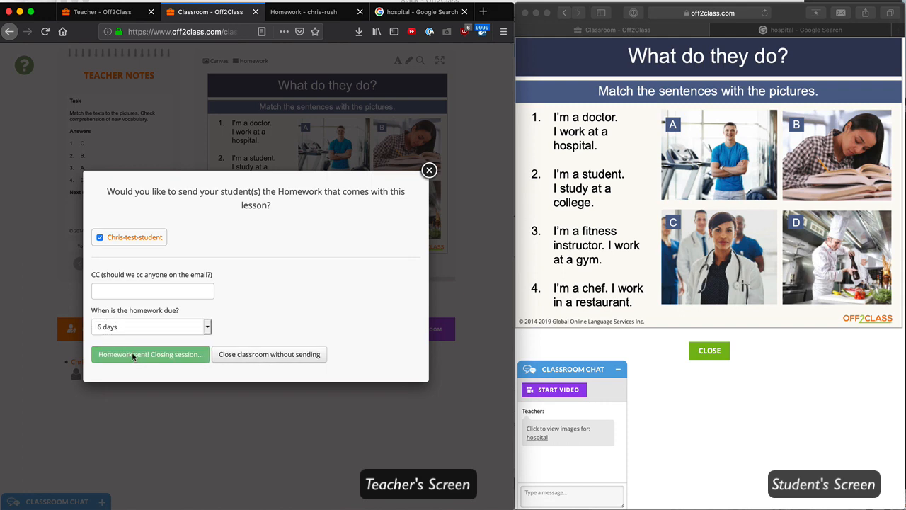
left_click(150, 354)
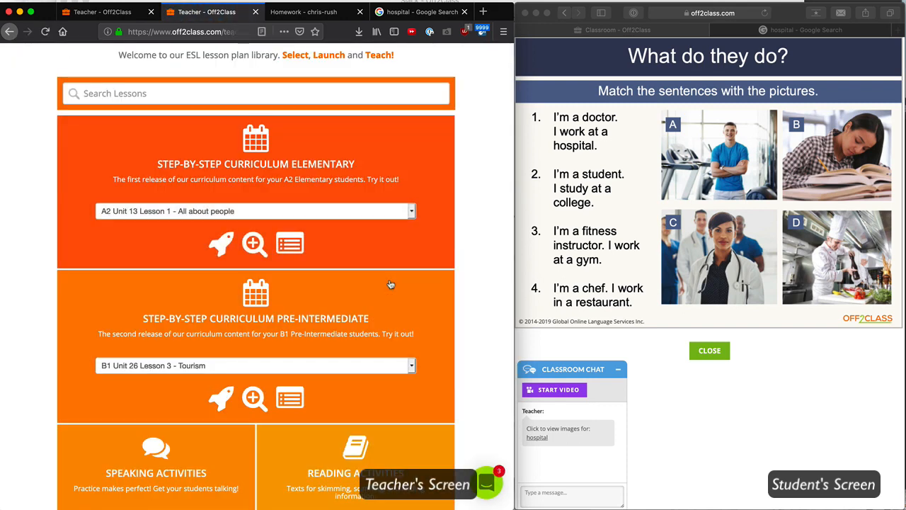
mouse_move(720, 441)
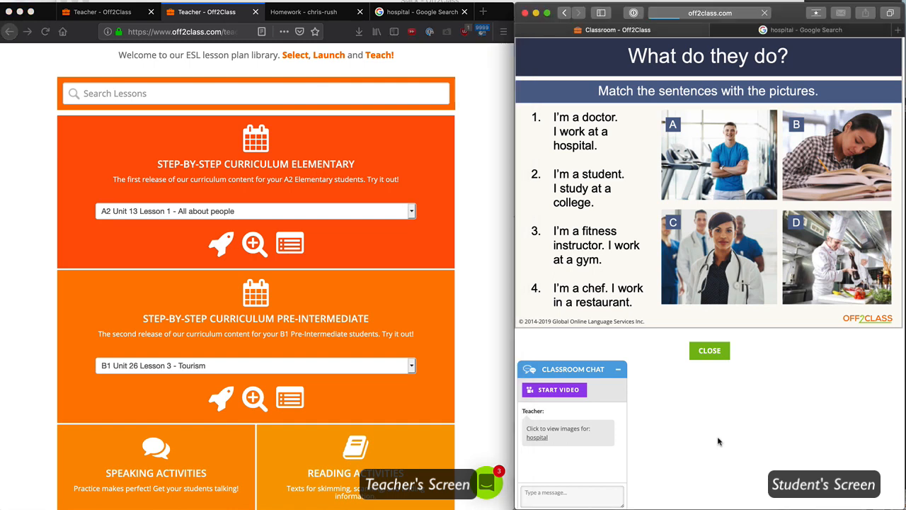
Reload the student's dashboard and scroll to the A2.13.1 homework and recent lessons
left_click(709, 350)
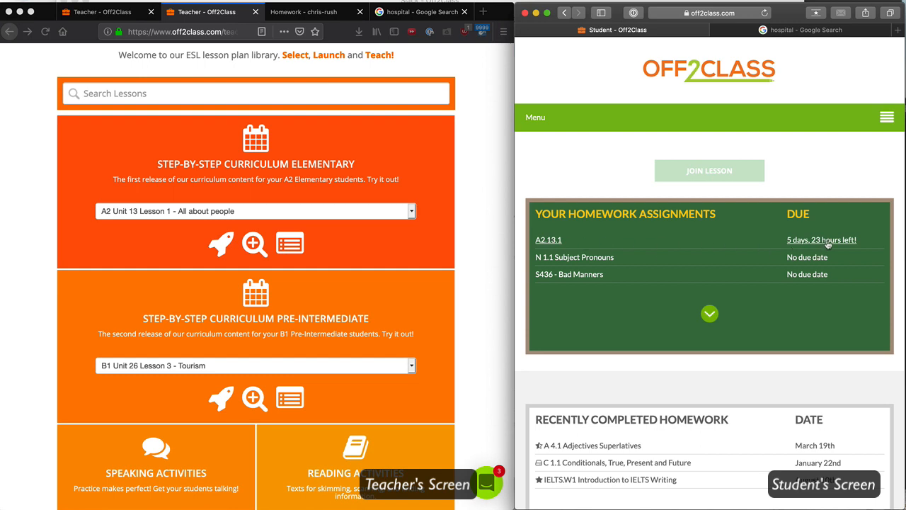
scroll("down", 3)
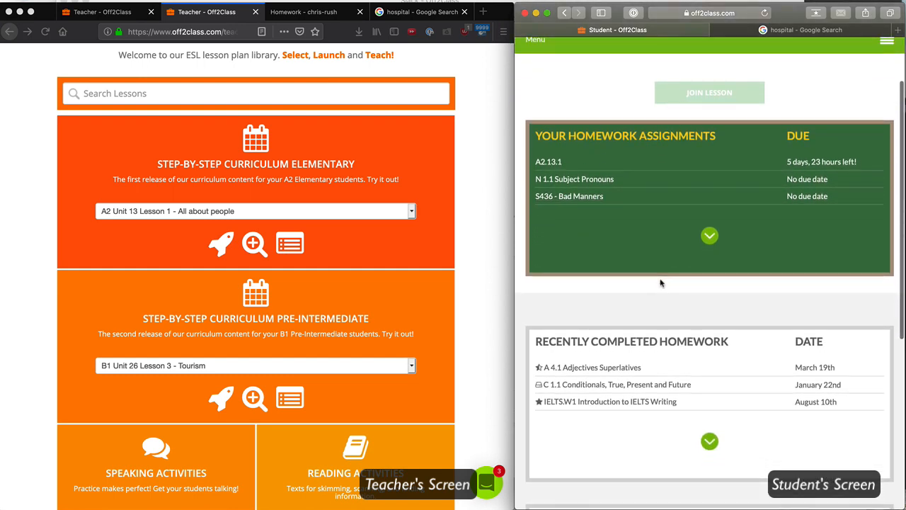
scroll("down", 3)
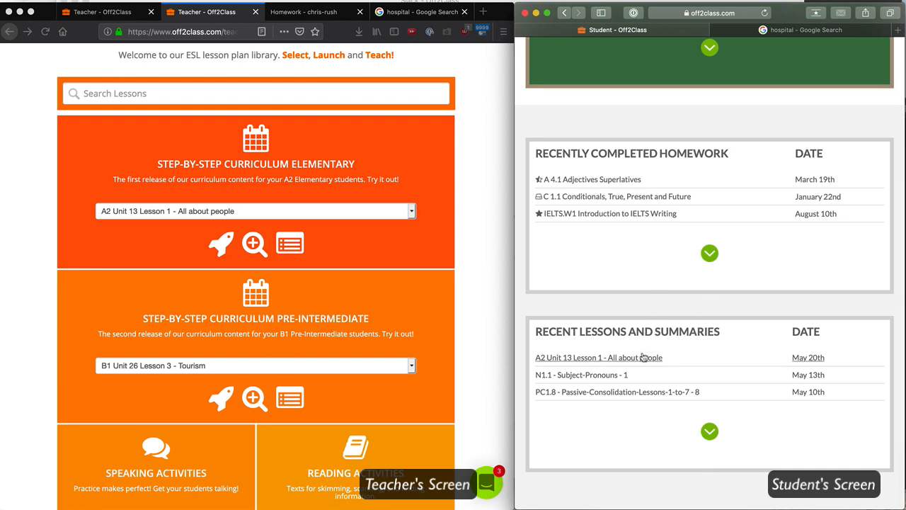
mouse_move(712, 363)
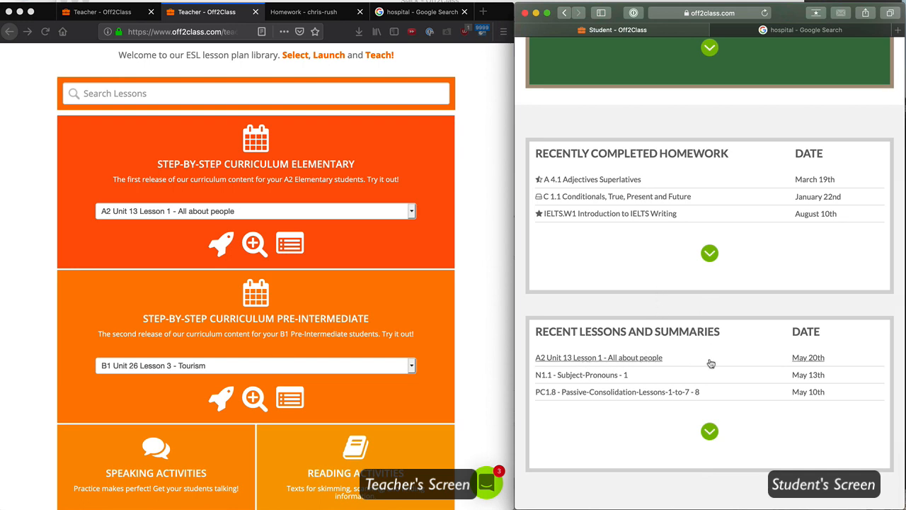